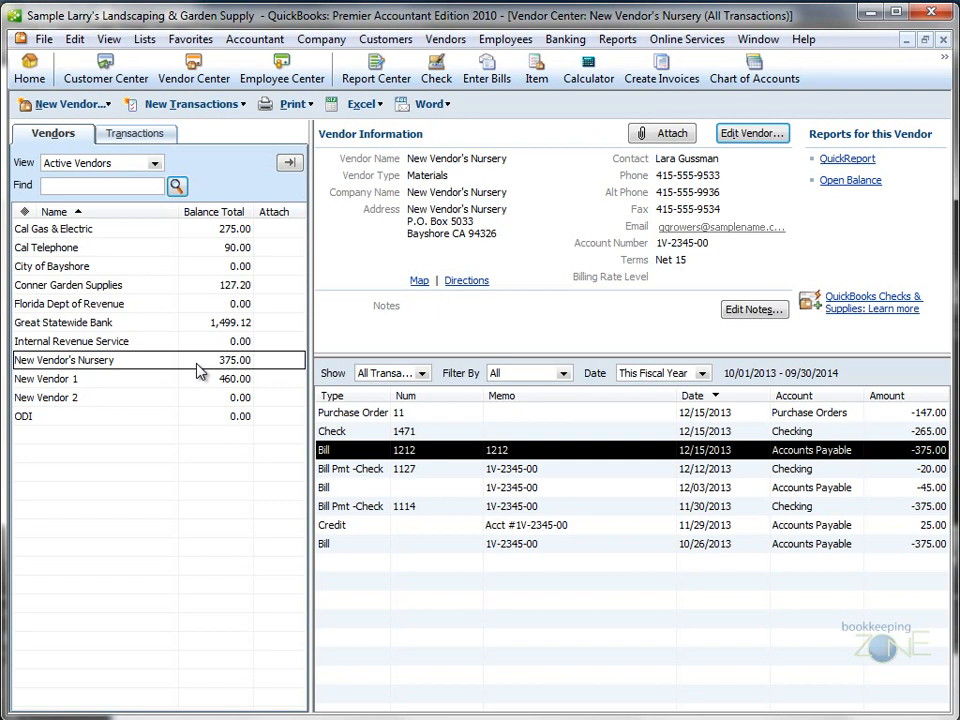
Step: Start a new bill for New Vendor's Nursery from its Vendor Center context menu
{"action": "right_click", "coordinate": [64, 360]}
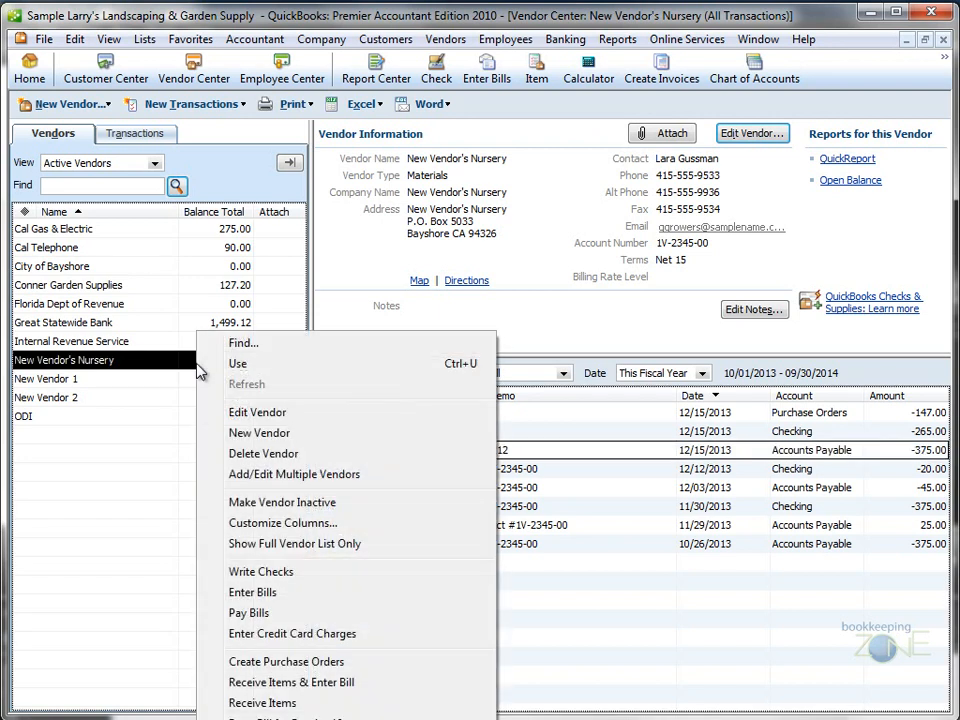
{"action": "mouse_move", "coordinate": [253, 557]}
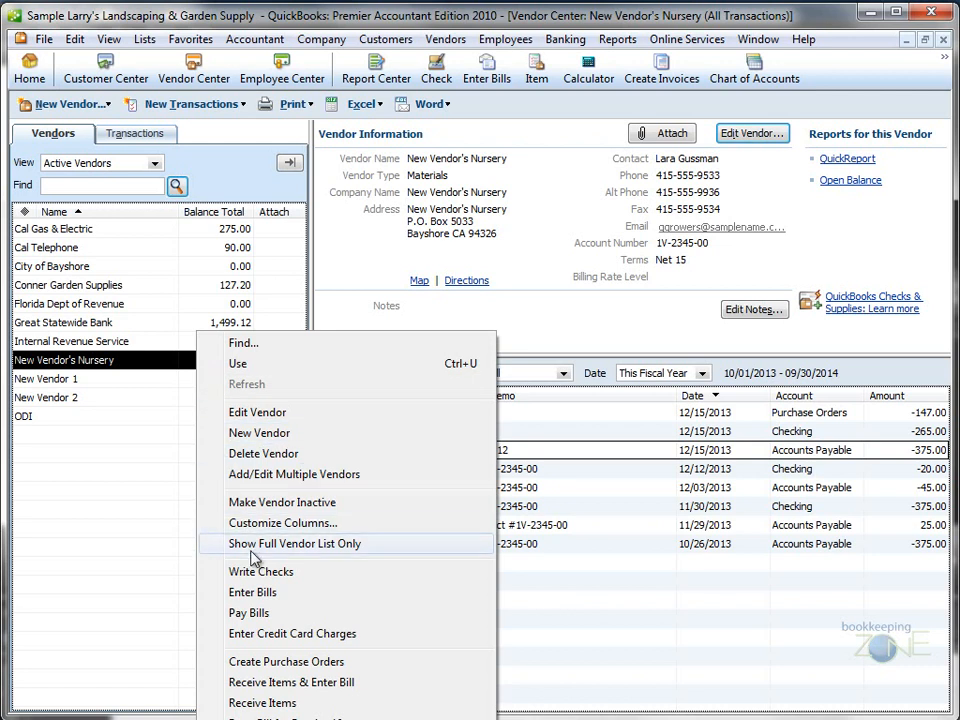
{"action": "left_click", "coordinate": [252, 592]}
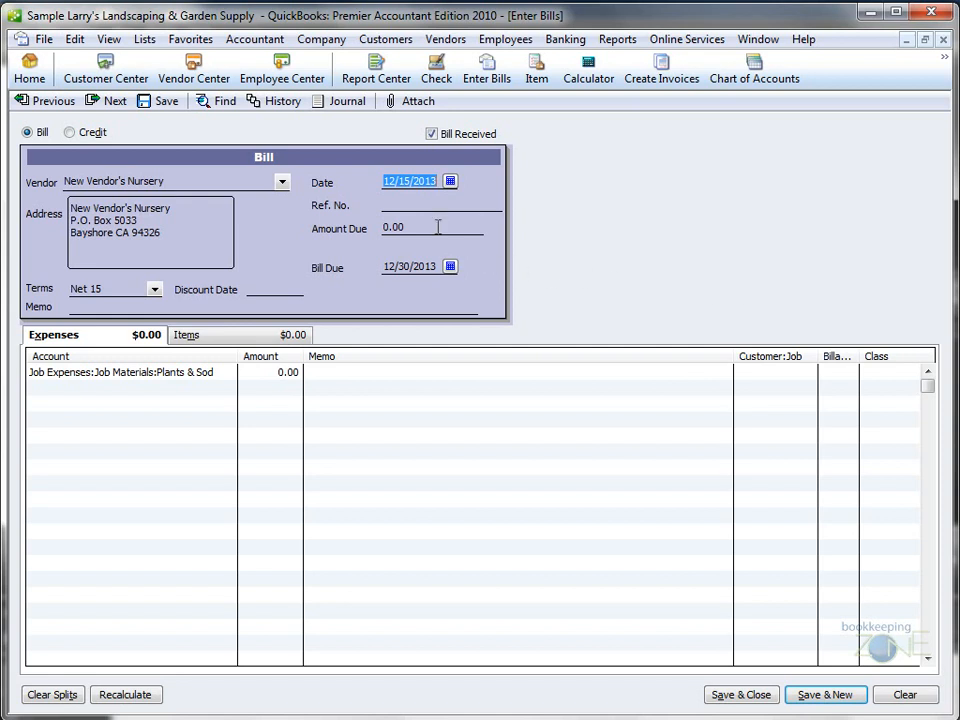
Step: Enter Ref. No. 1212, amount due 500.00, and memo 'various items and plants'
{"action": "type", "text": "1212"}
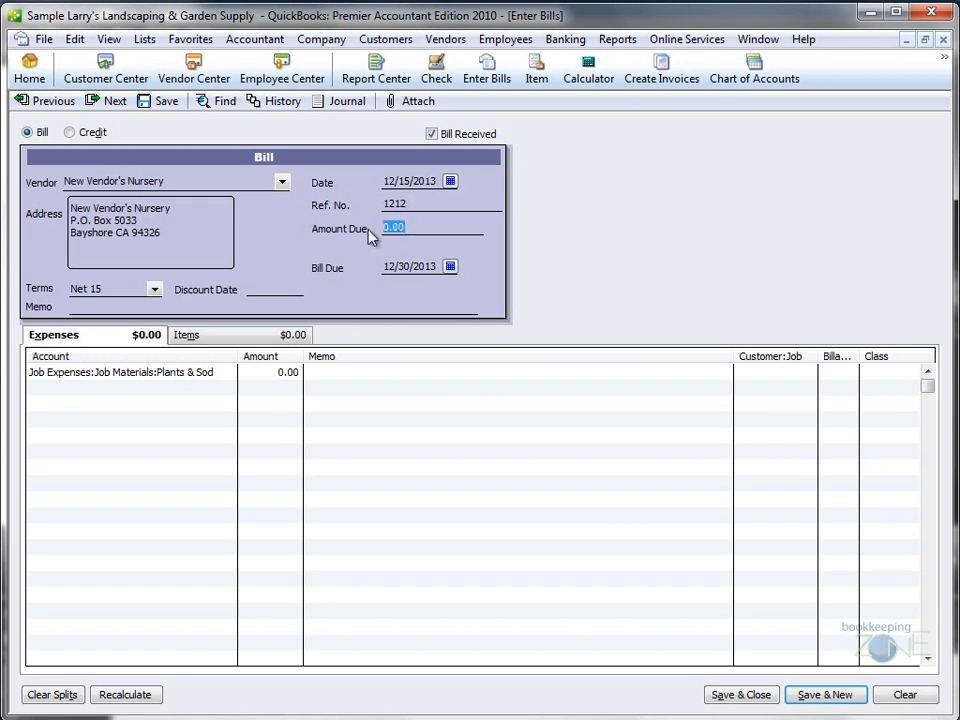
{"action": "type", "text": "500"}
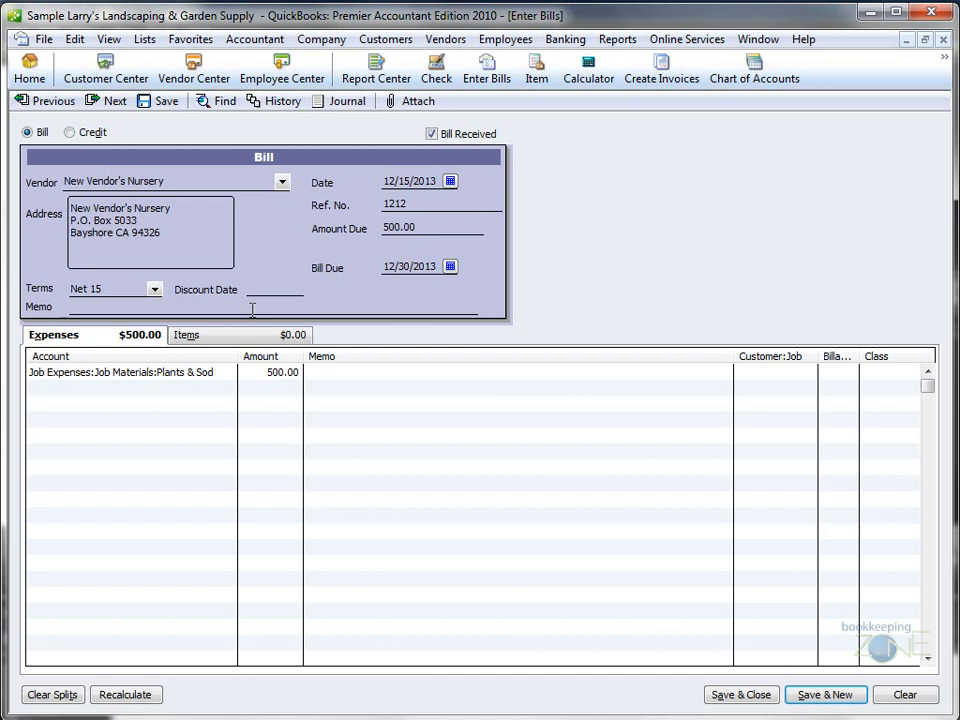
{"action": "type", "text": "various items and plants"}
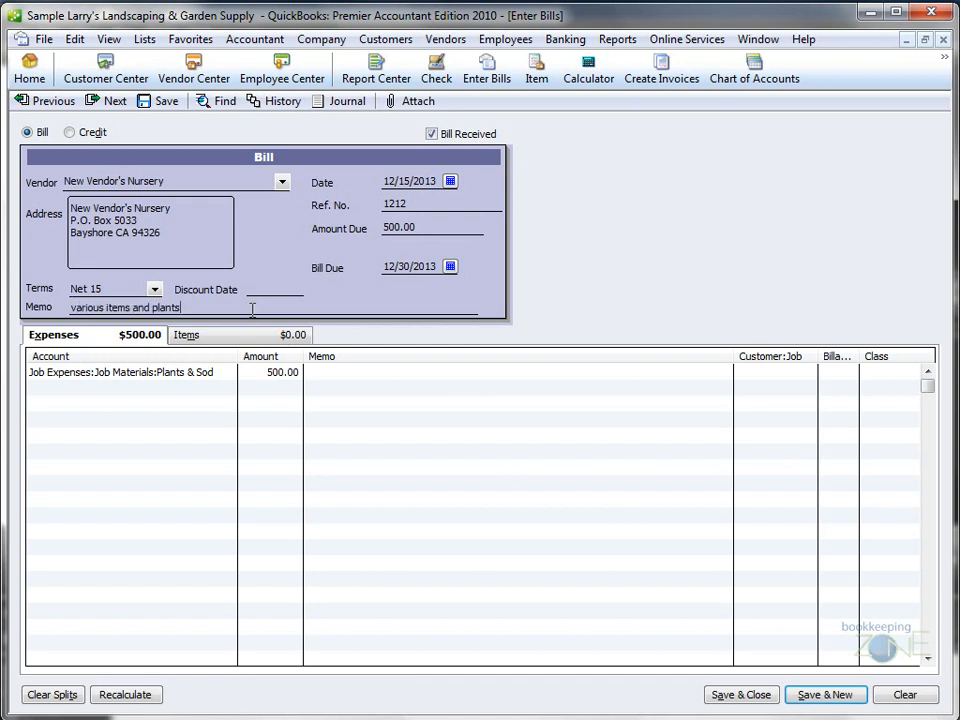
Step: Split expenses into Plants & Sod 300.00 and Delivery Fee 50.00, then show Items
{"action": "left_click", "coordinate": [130, 372]}
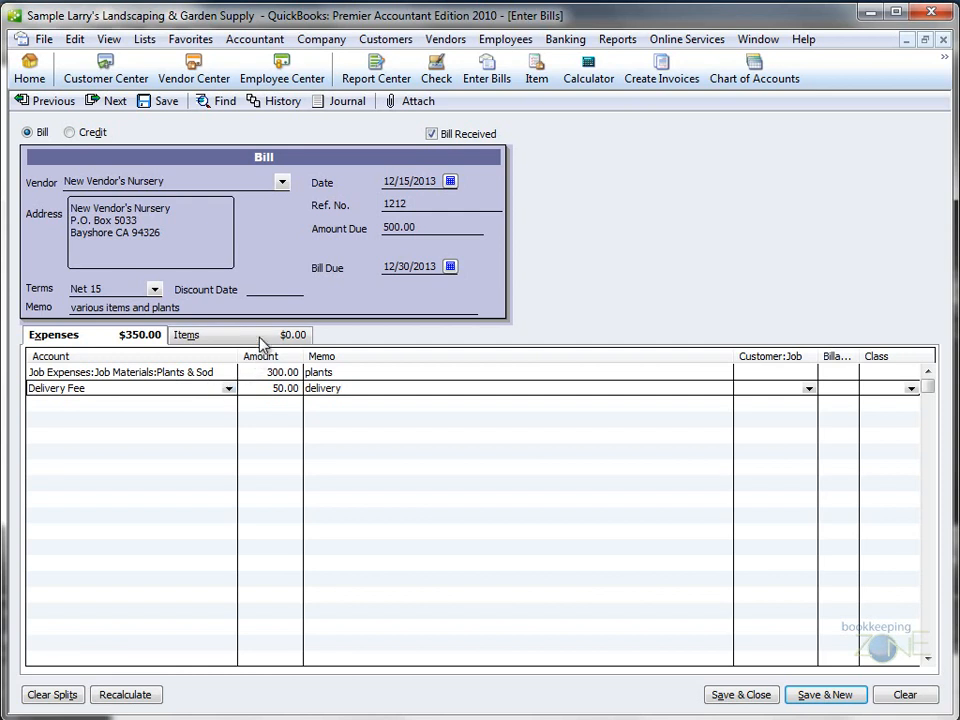
{"action": "left_click", "coordinate": [187, 334]}
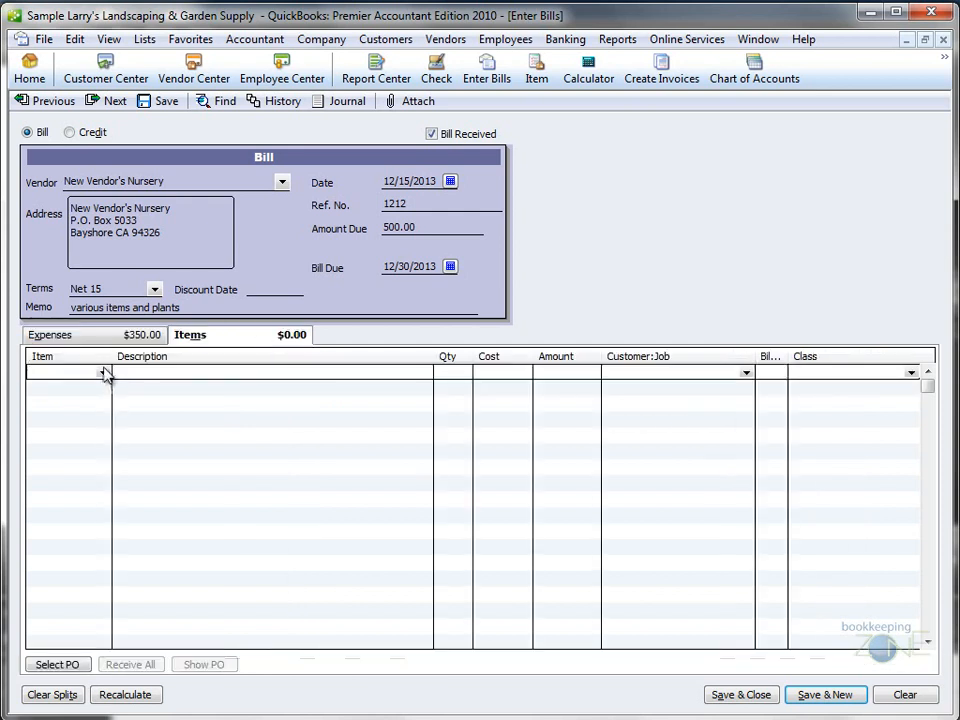